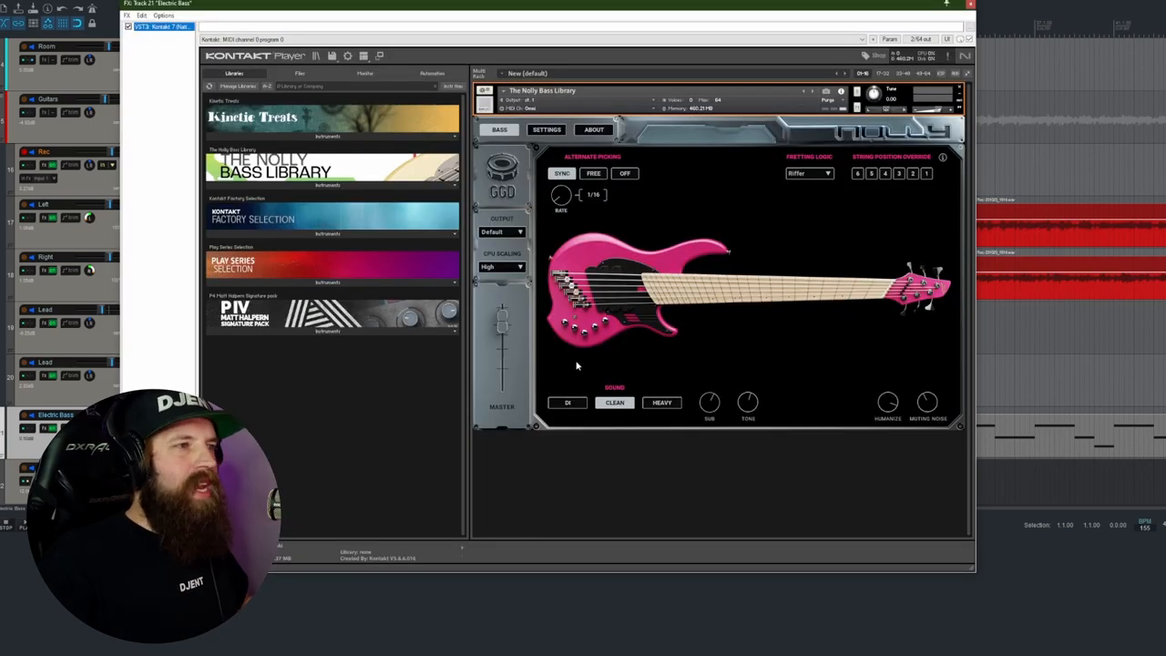
pyautogui.moveTo(720, 353)
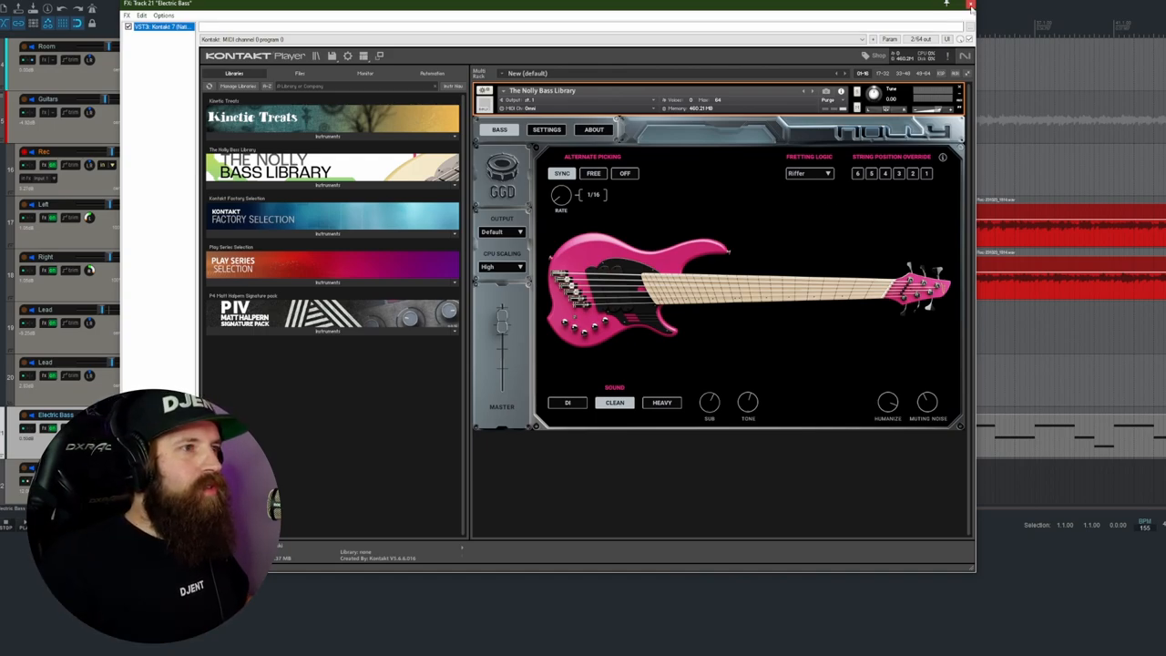
# - Try the DI and Heavy tones, then return the bass to the Clean sound
pyautogui.click(969, 3)
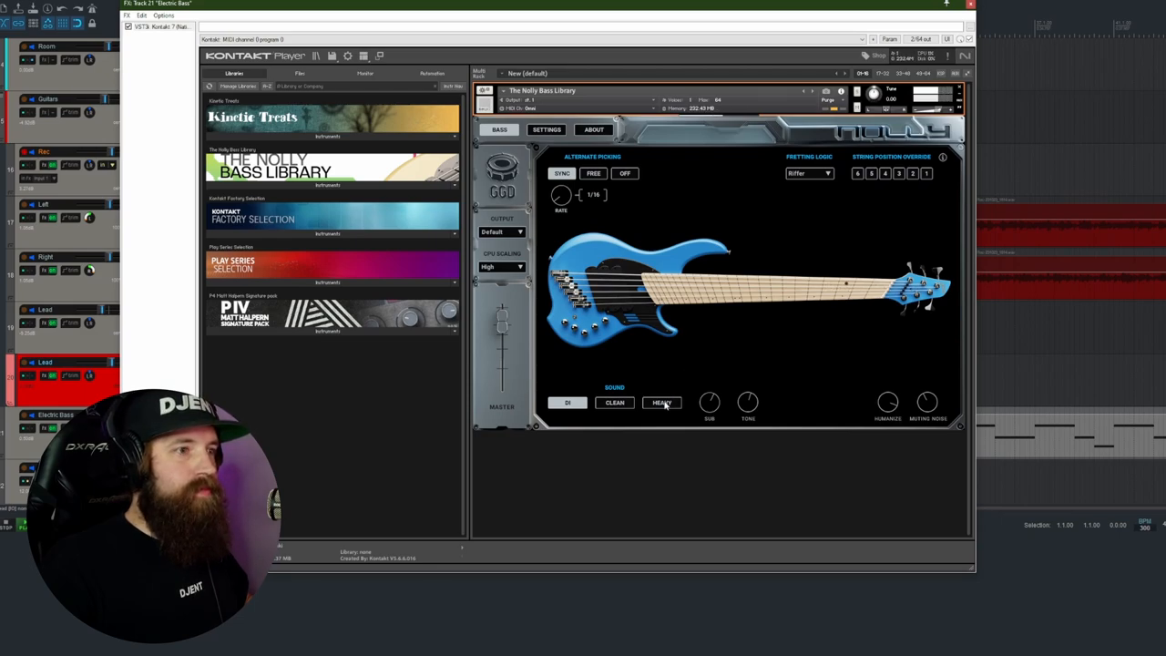
pyautogui.click(662, 403)
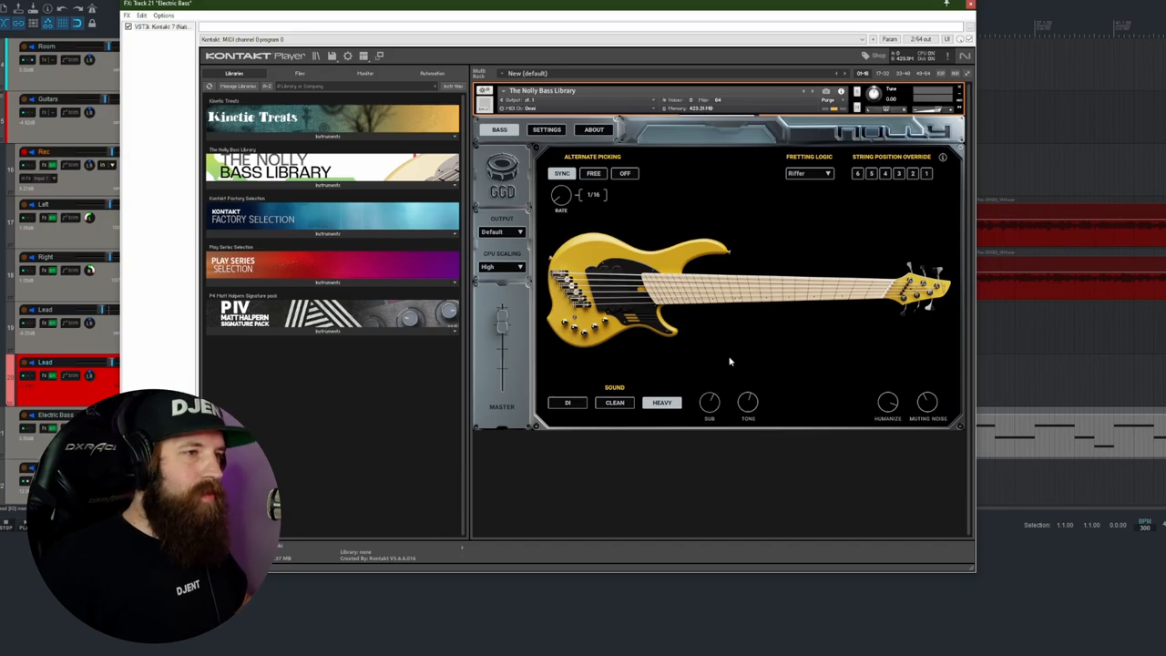
pyautogui.click(614, 403)
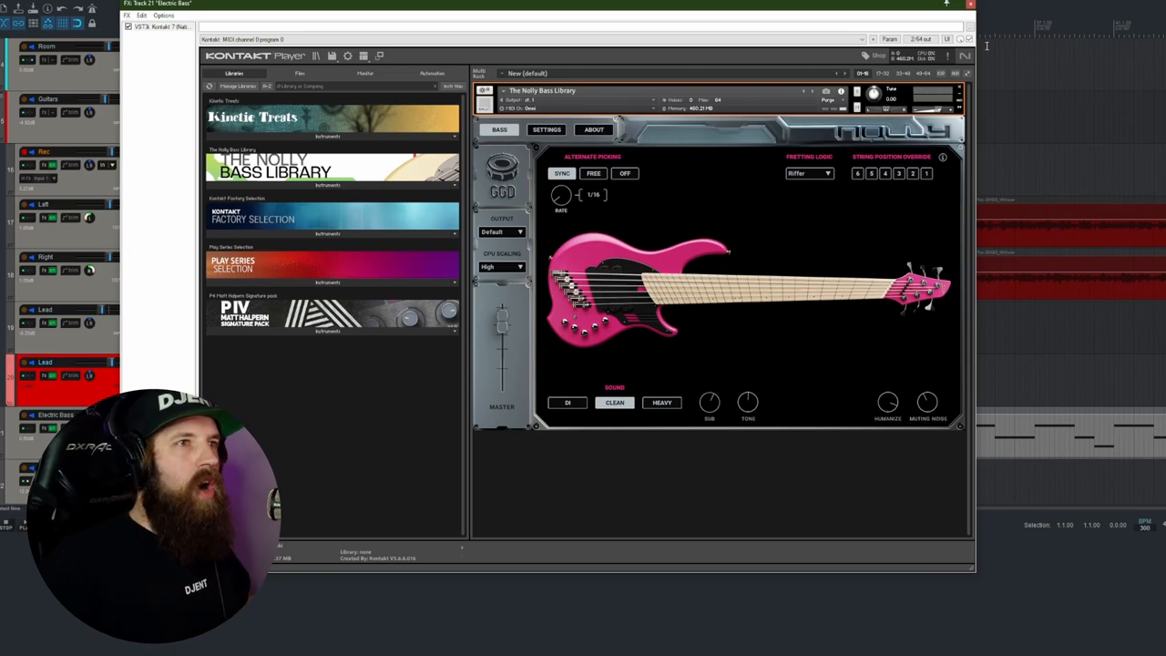
pyautogui.click(969, 4)
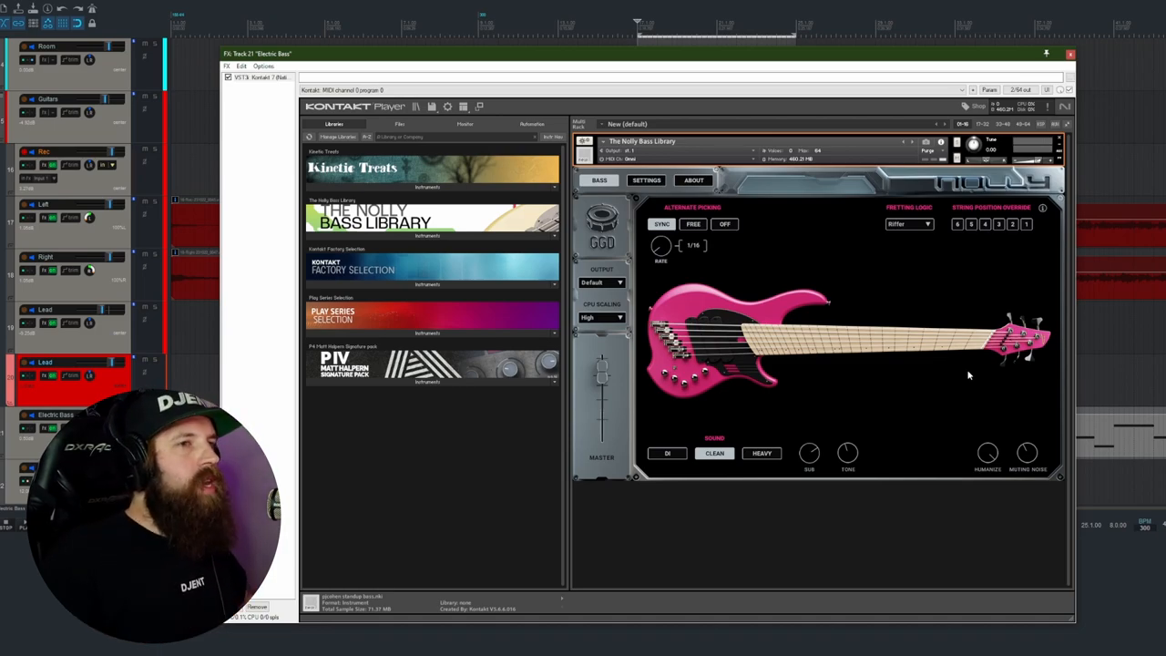
# - Try the Natural fretting logic, then set fretting mode to Ascending
pyautogui.click(922, 224)
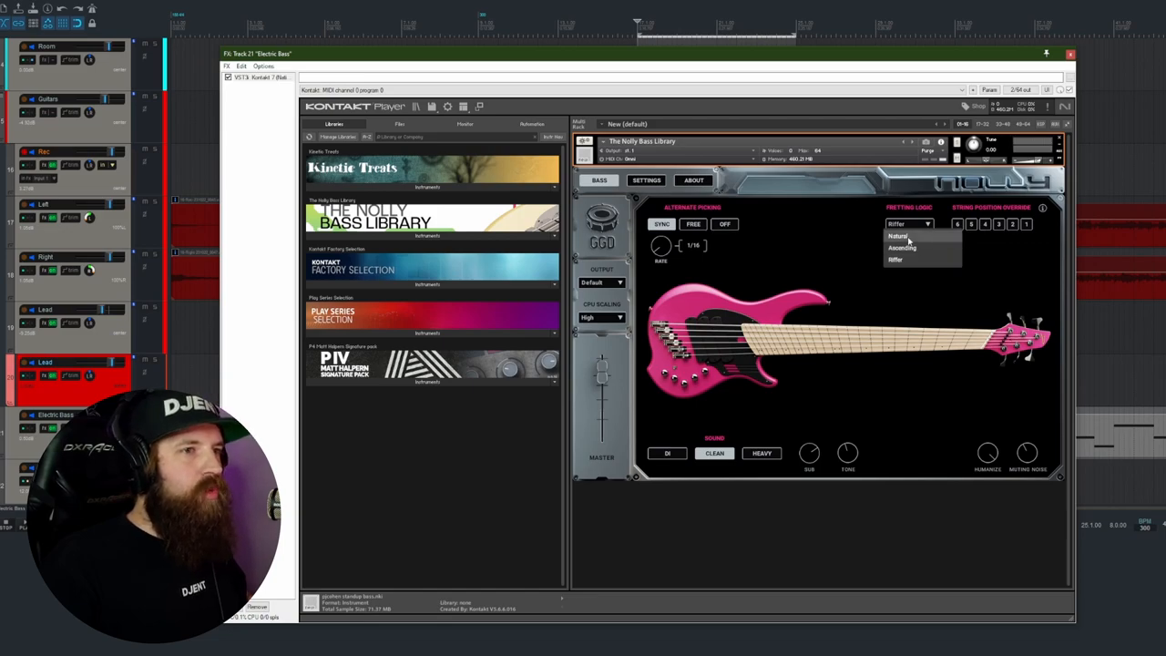
pyautogui.click(896, 235)
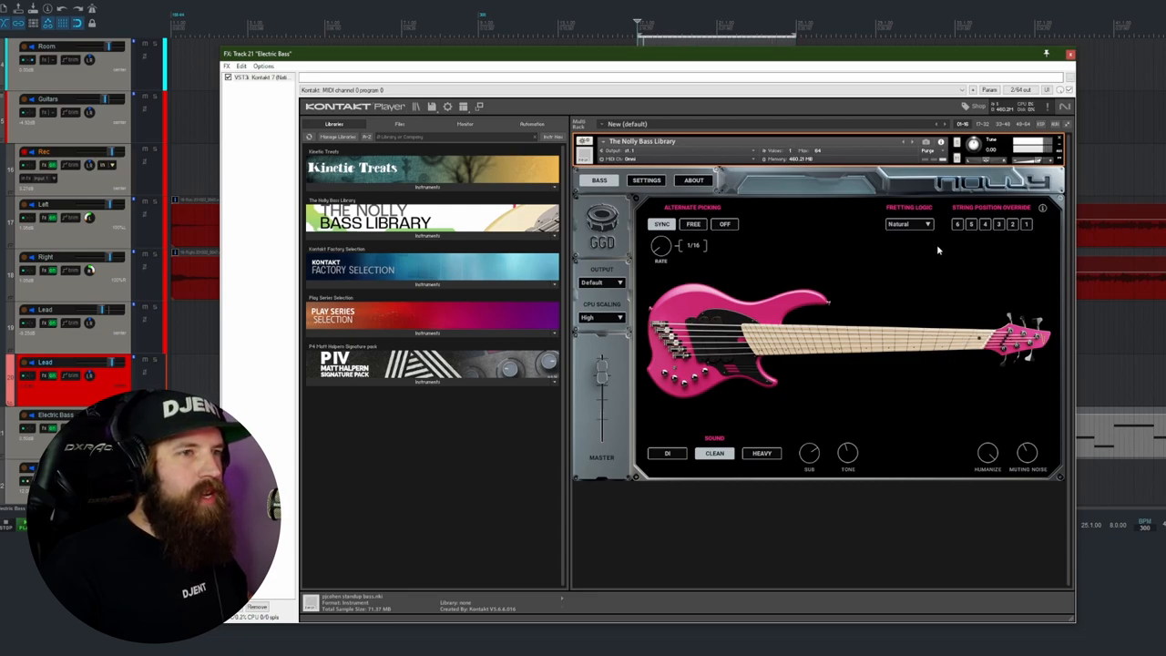
pyautogui.click(907, 224)
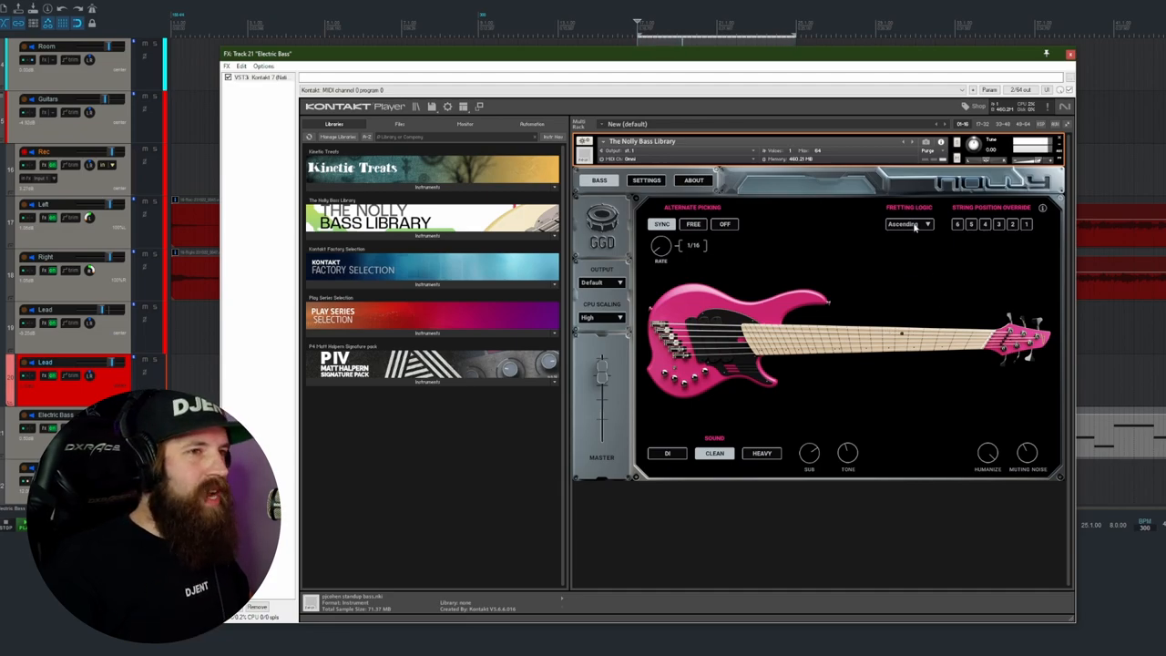
pyautogui.click(907, 224)
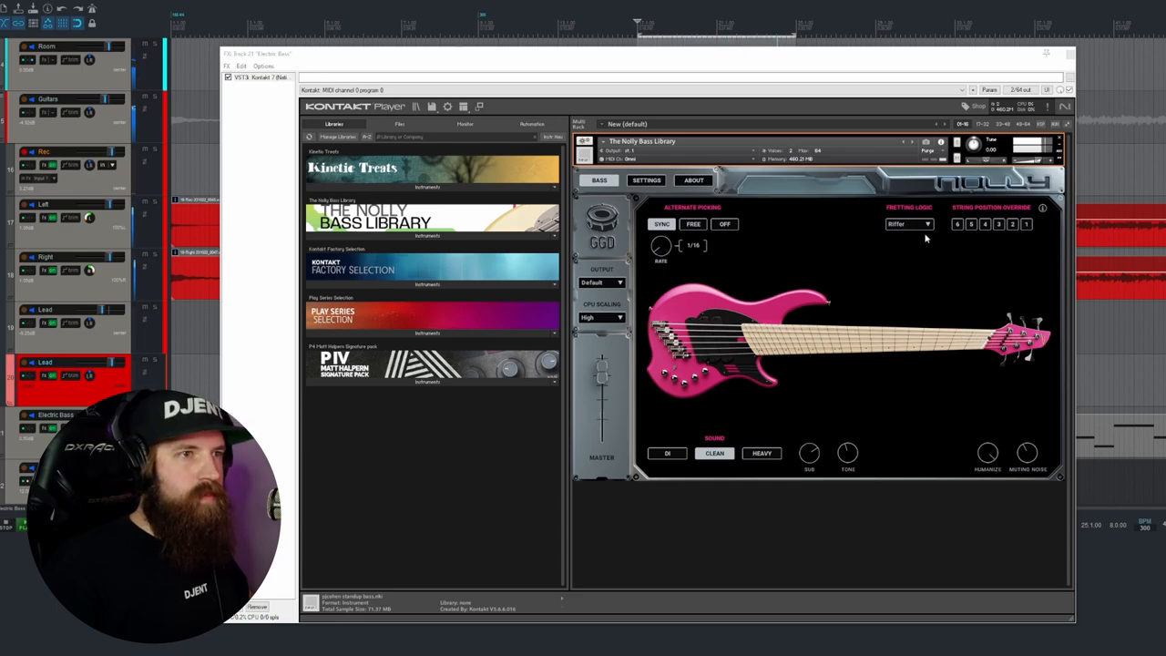
pyautogui.click(907, 224)
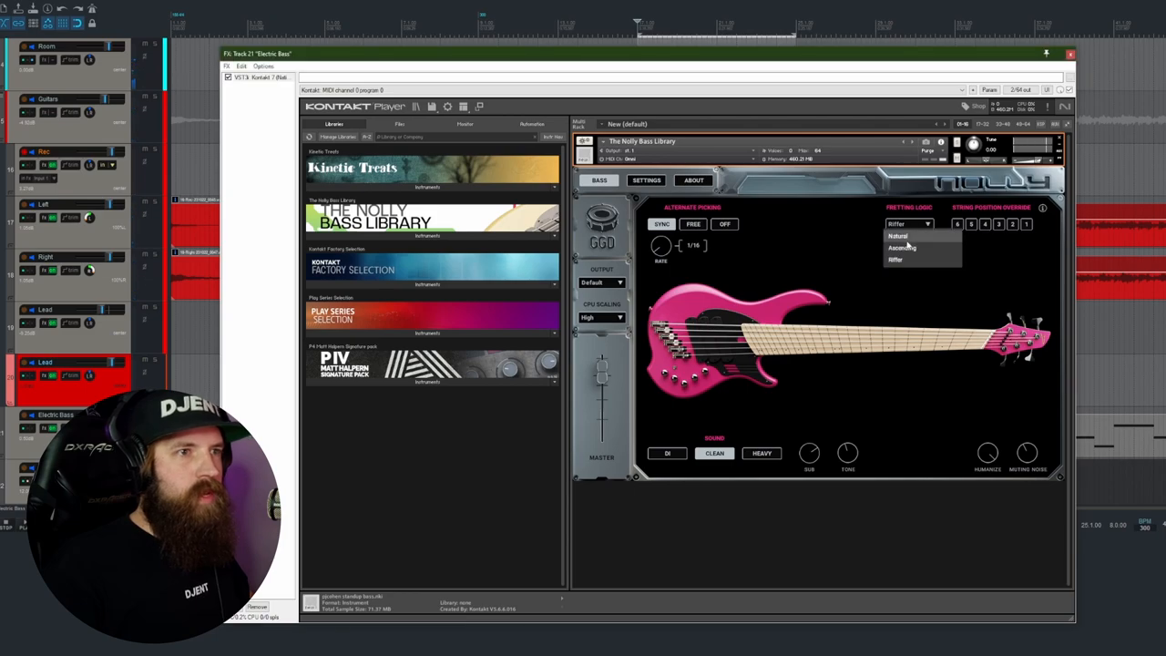
pyautogui.click(902, 247)
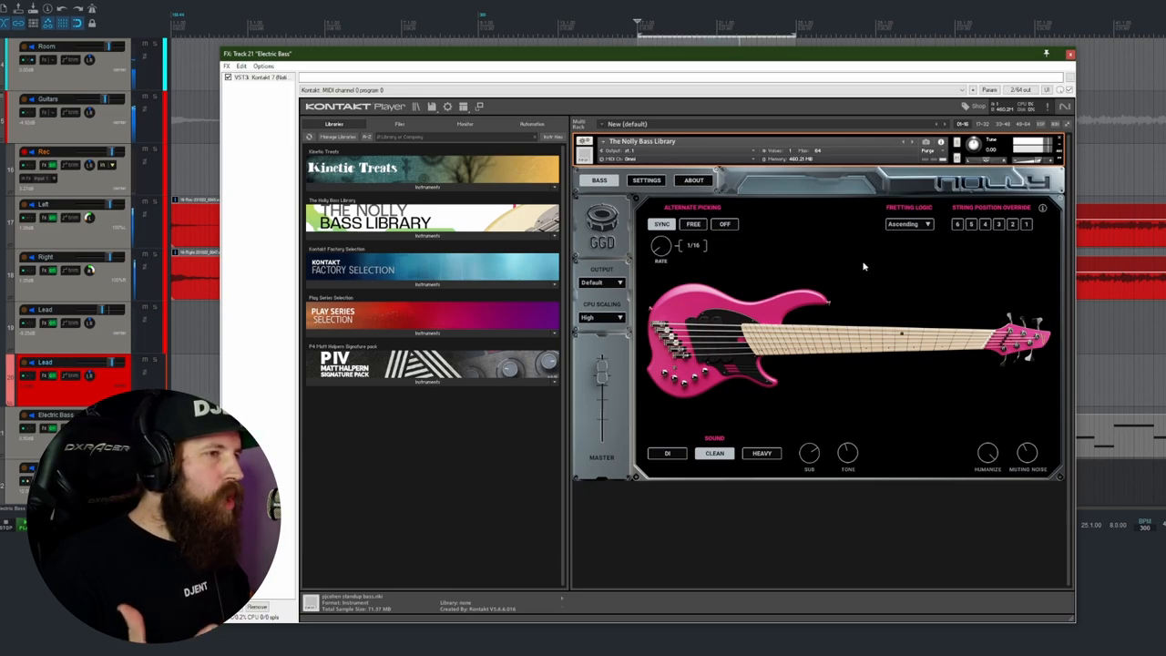
pyautogui.moveTo(951, 269)
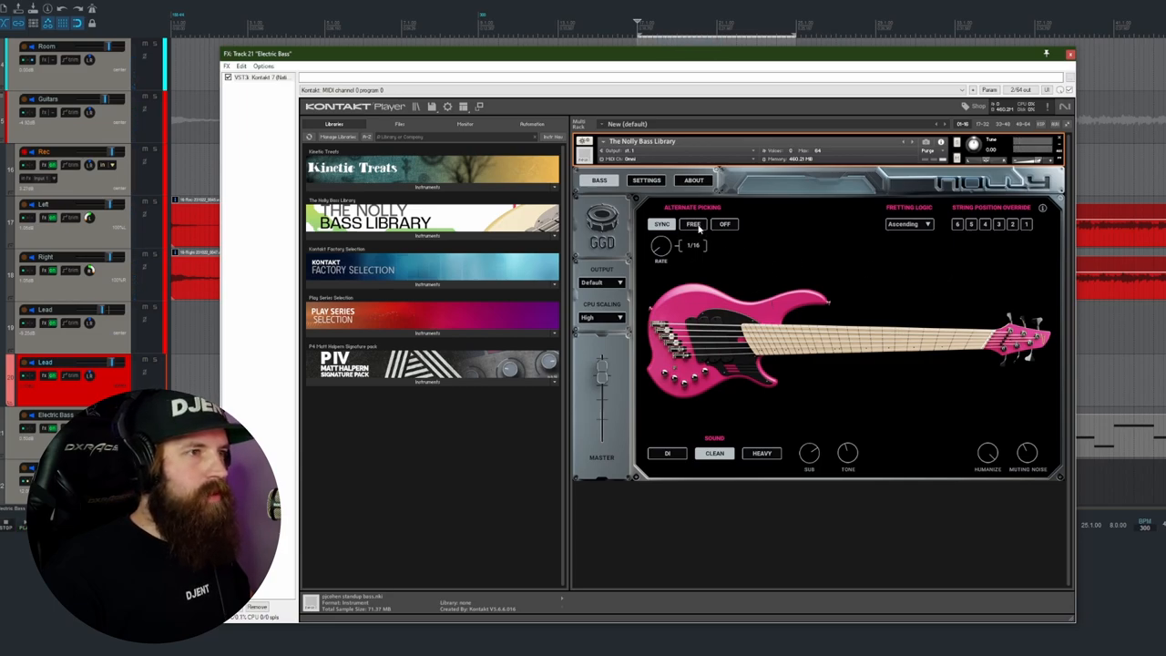
# - Set alternate picking to Free so reset time is in seconds
pyautogui.click(693, 224)
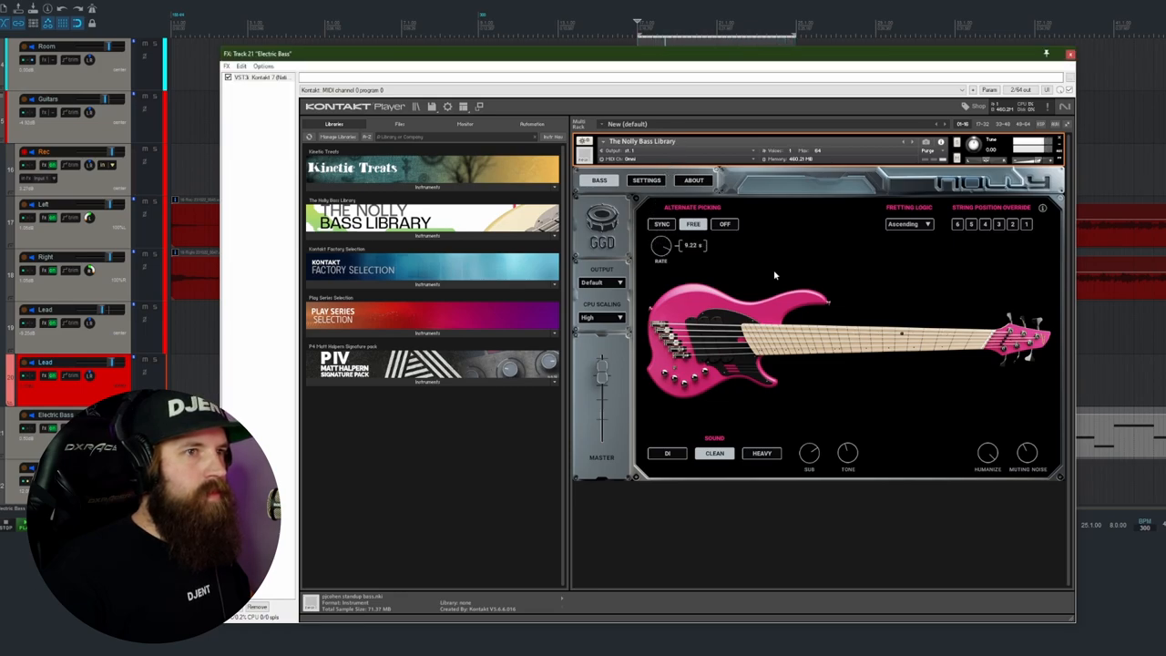
pyautogui.moveTo(858, 229)
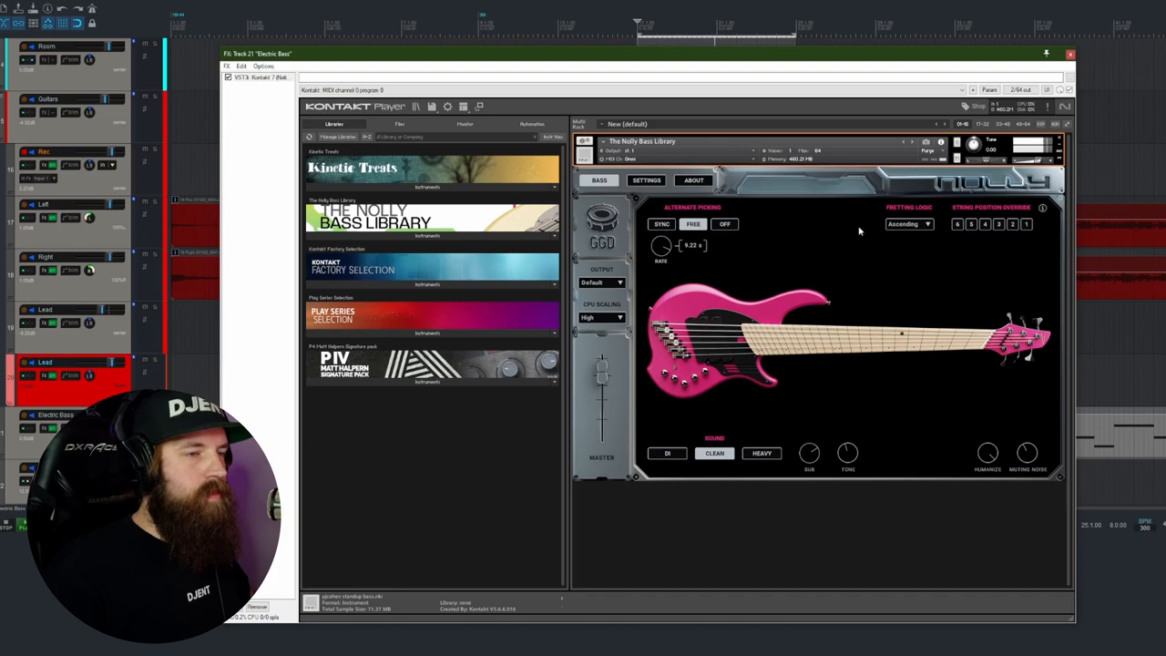
# - Change the fretting logic from Ascending to Dither
pyautogui.click(907, 224)
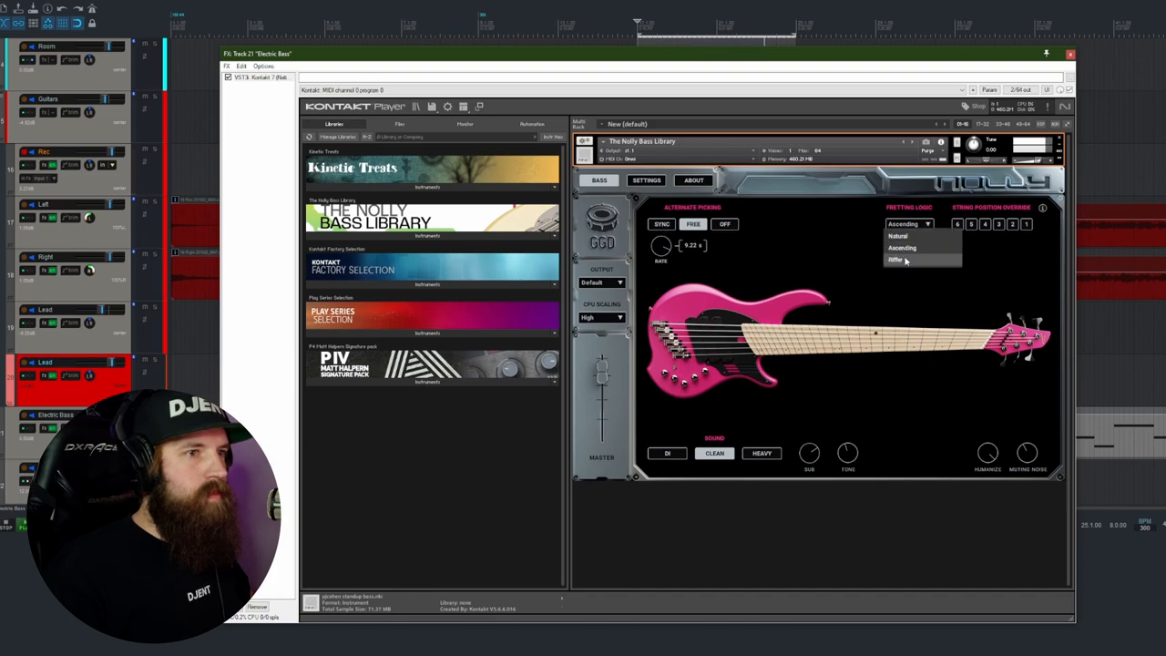
pyautogui.click(896, 259)
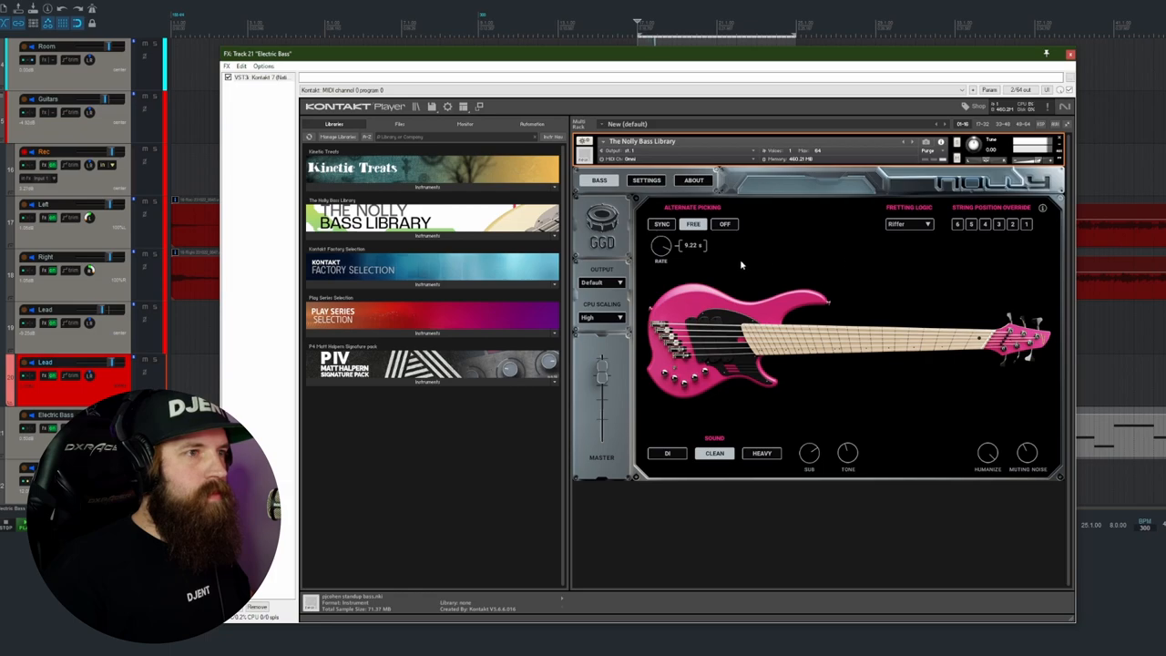
pyautogui.moveTo(659, 246)
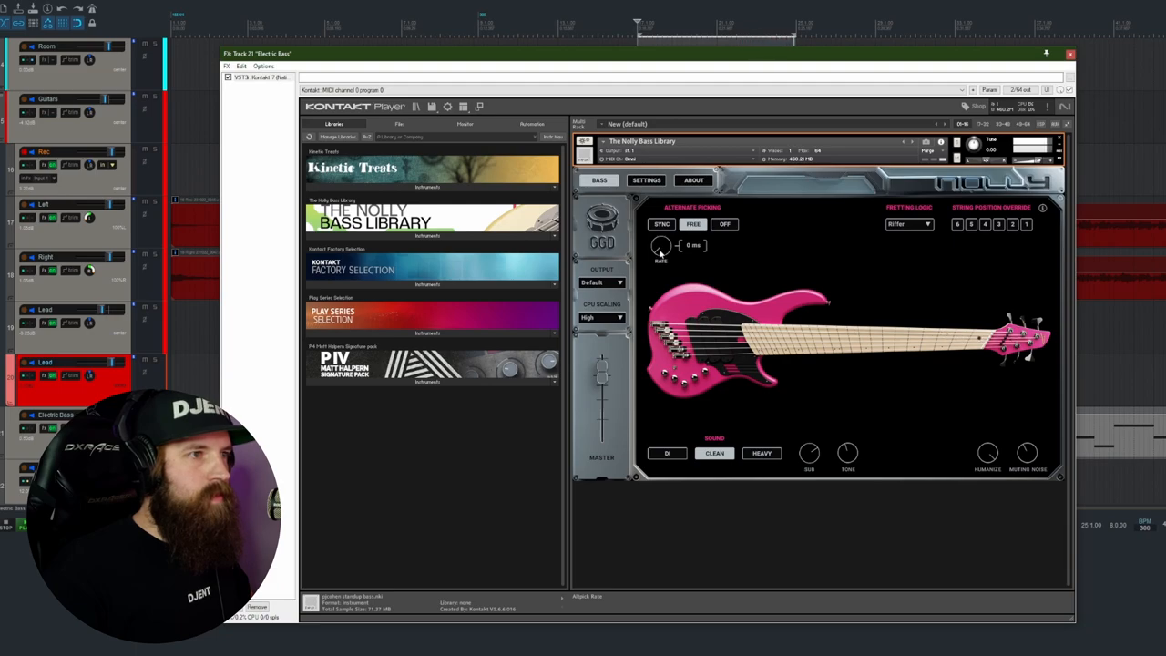
# - Cycle alternate picking through Sync, Free and Off, then show the Settings page
pyautogui.click(662, 224)
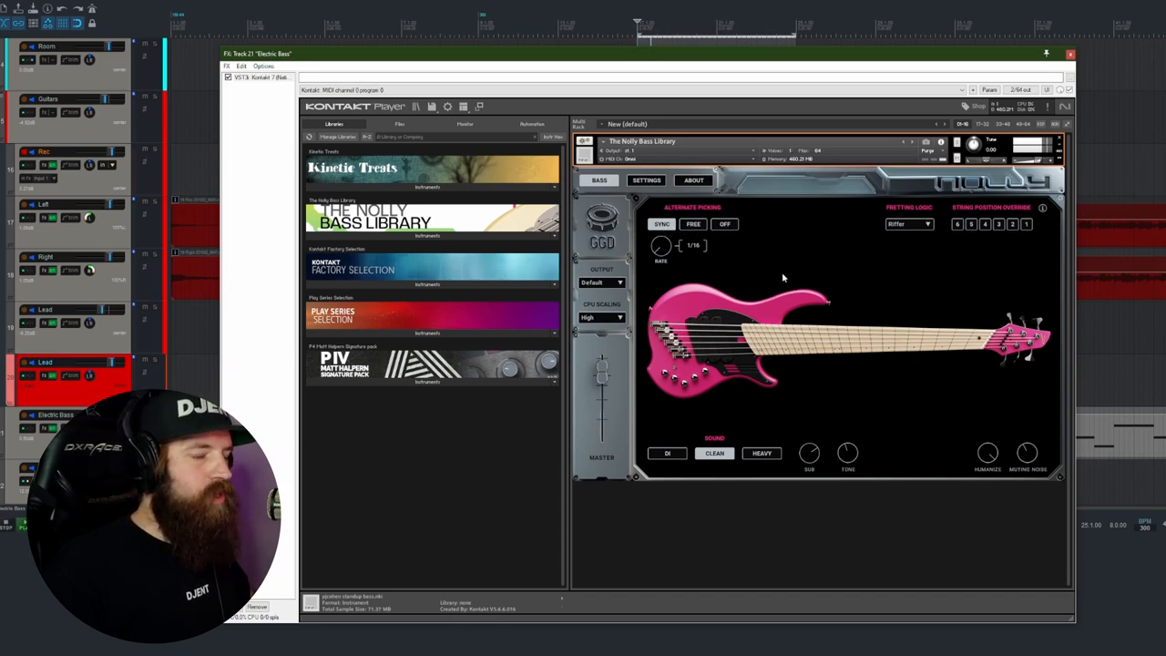
pyautogui.moveTo(806, 281)
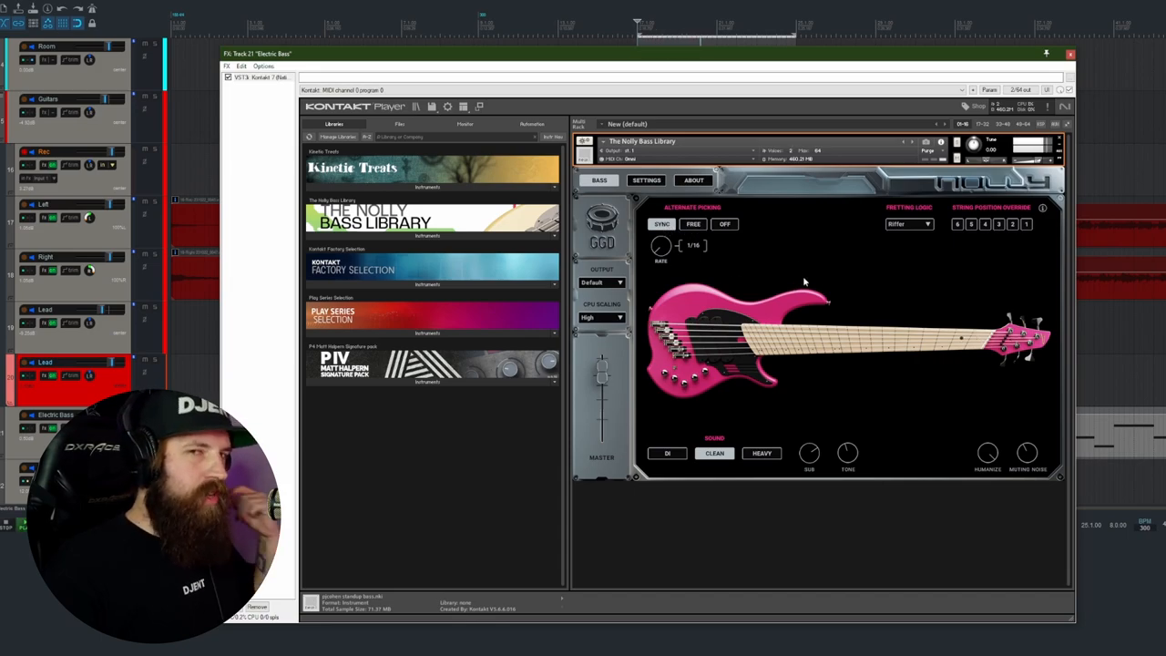
pyautogui.moveTo(729, 270)
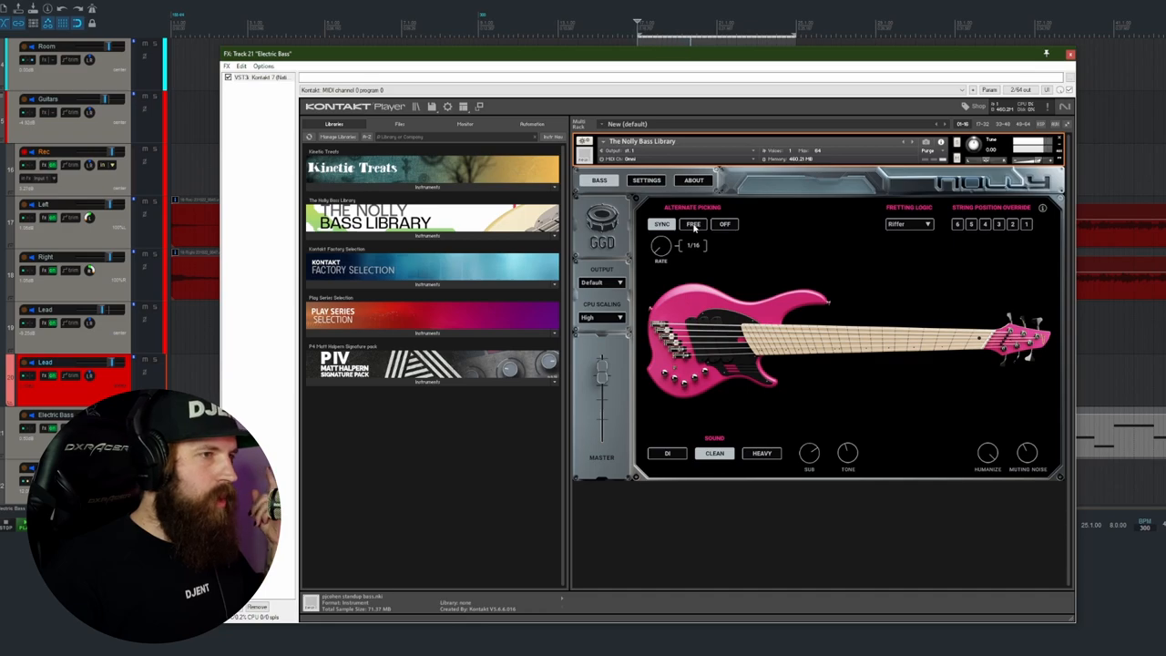
pyautogui.click(692, 224)
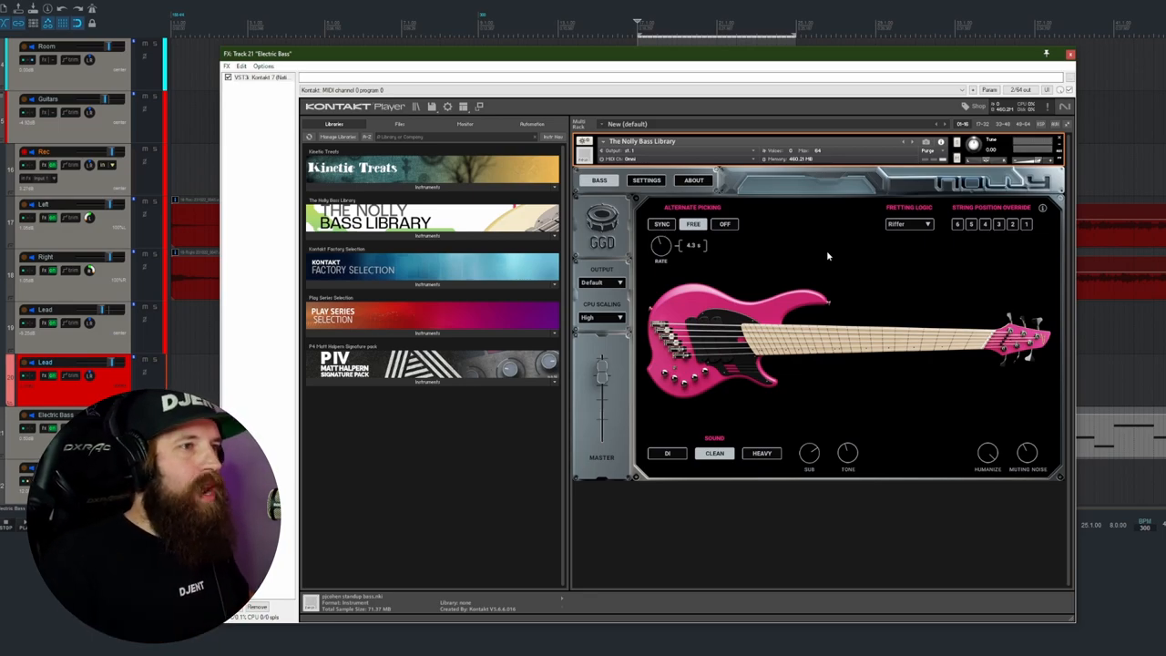
pyautogui.click(725, 224)
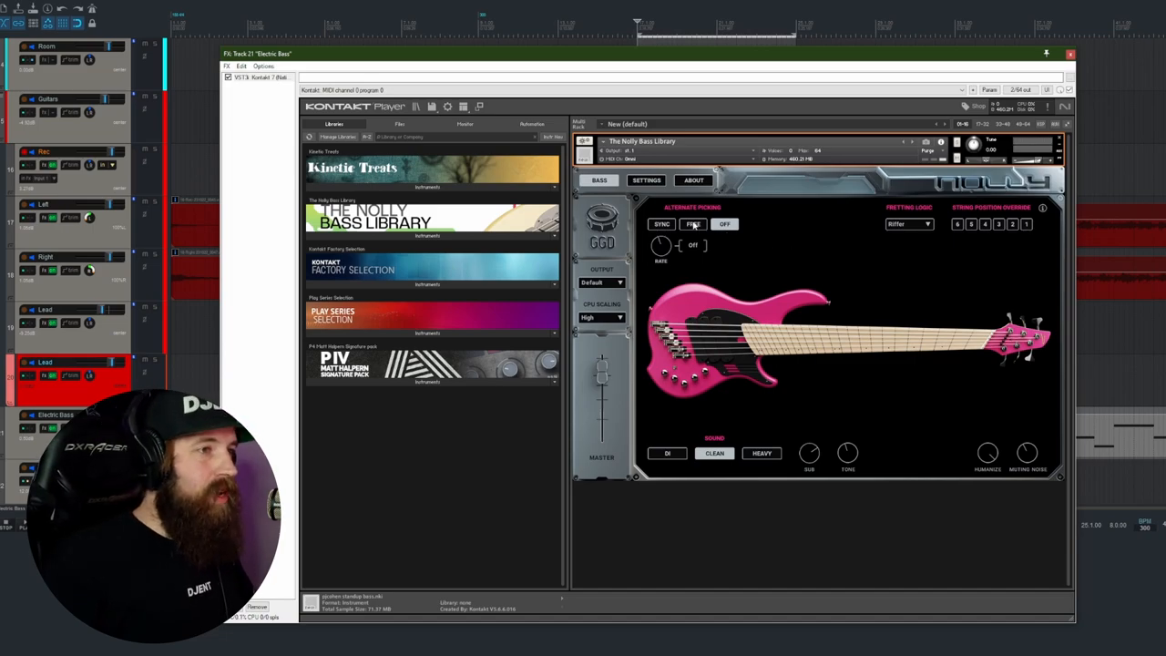
pyautogui.click(662, 224)
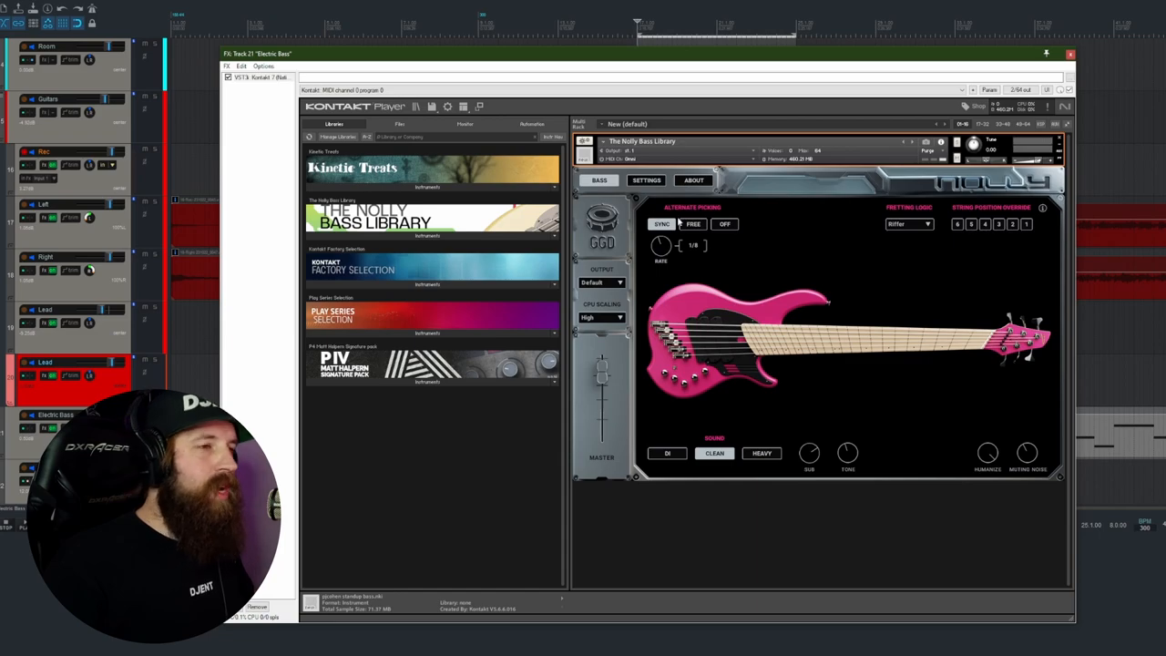
pyautogui.click(692, 224)
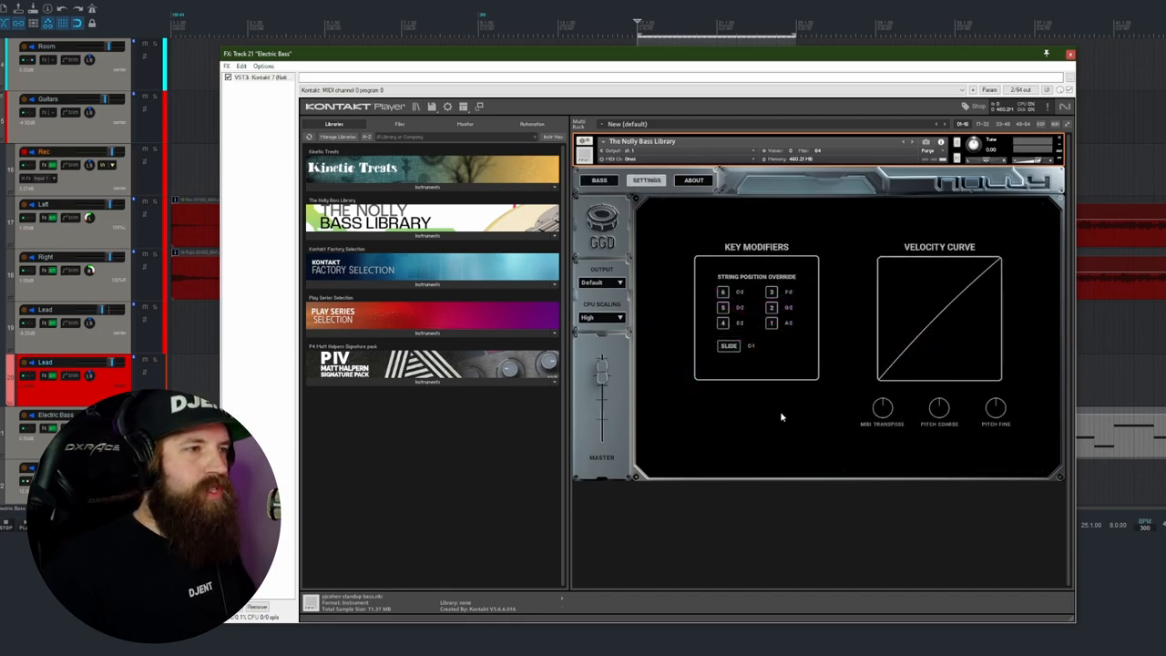
pyautogui.moveTo(765, 419)
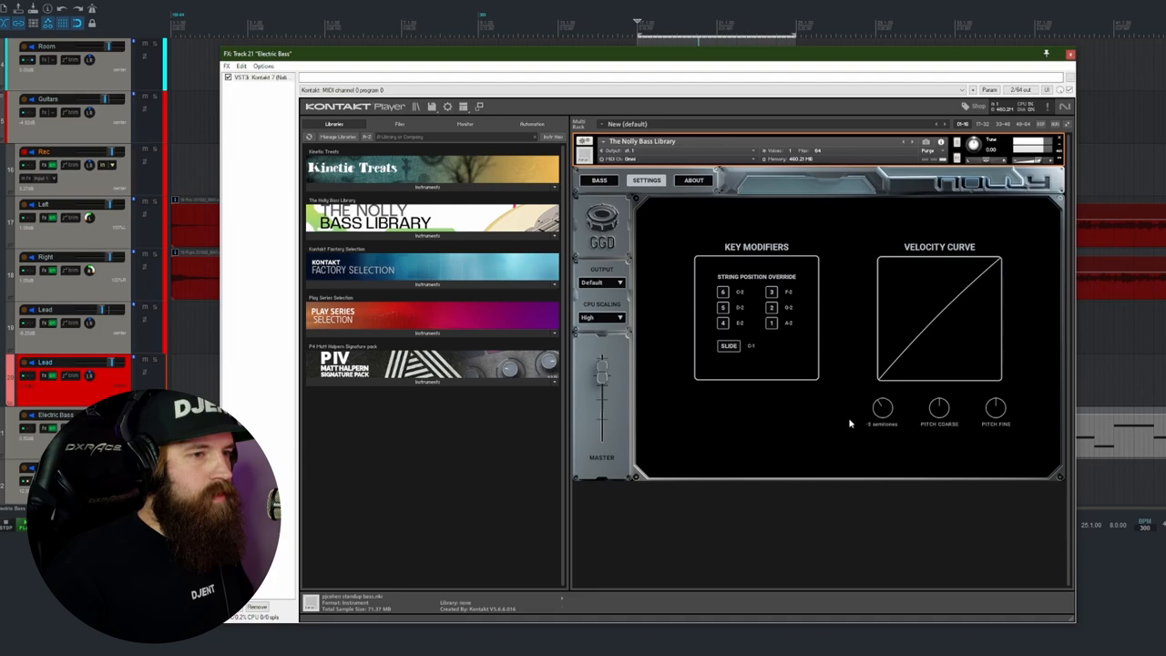
pyautogui.moveTo(845, 442)
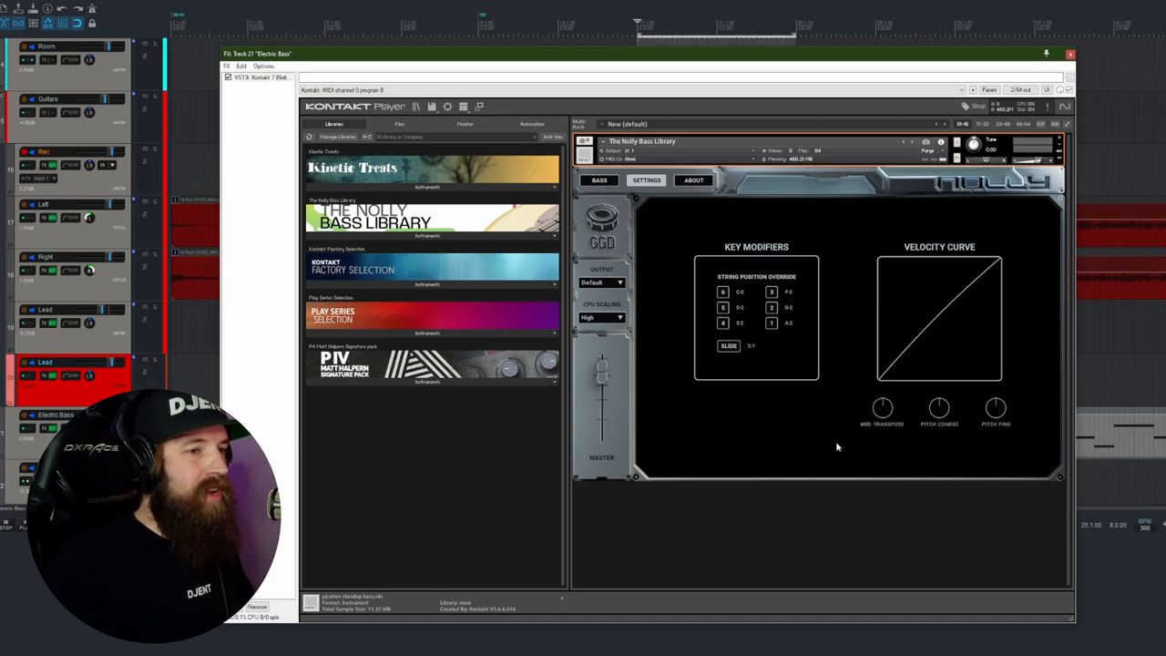
pyautogui.moveTo(824, 452)
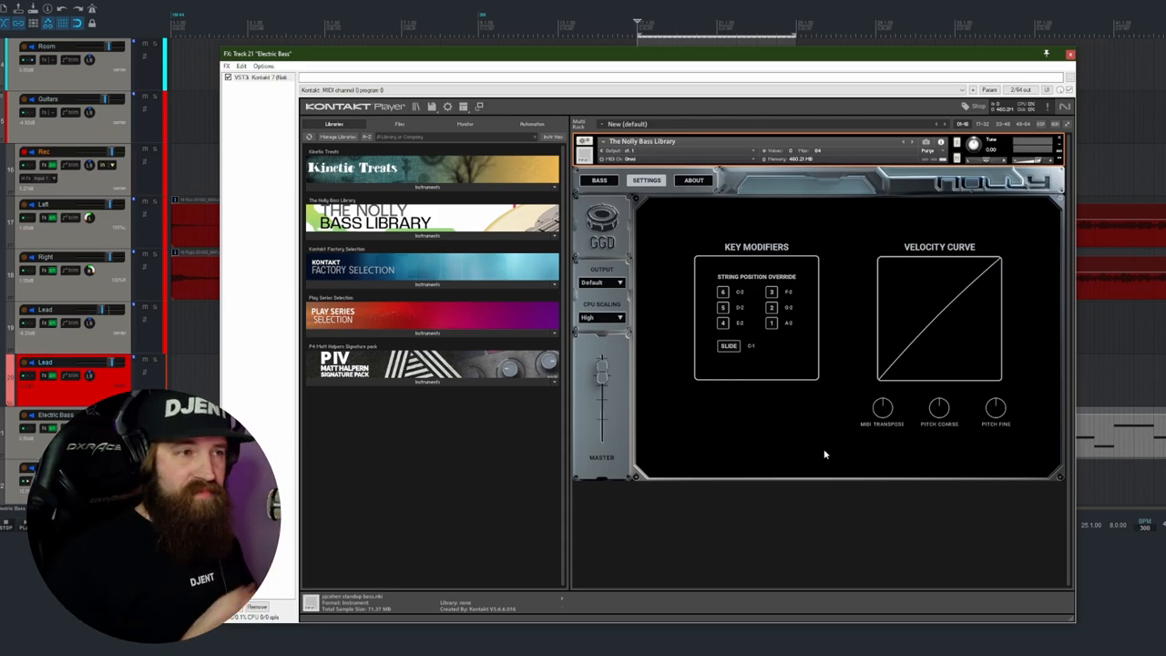
pyautogui.moveTo(900, 461)
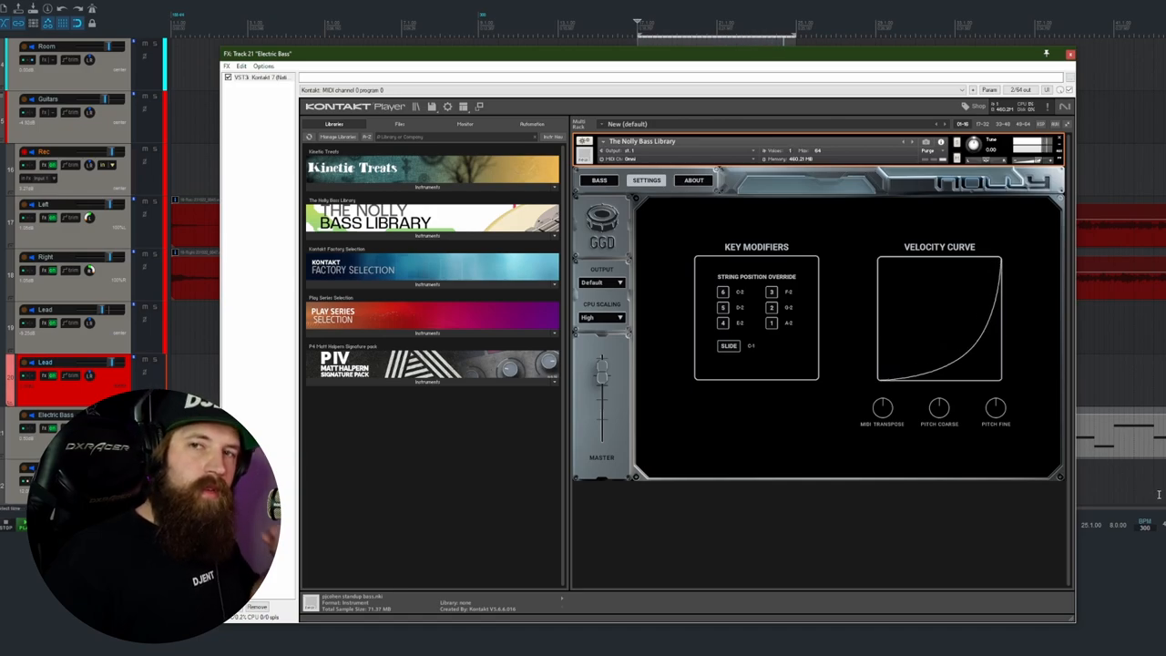
pyautogui.moveTo(982, 355)
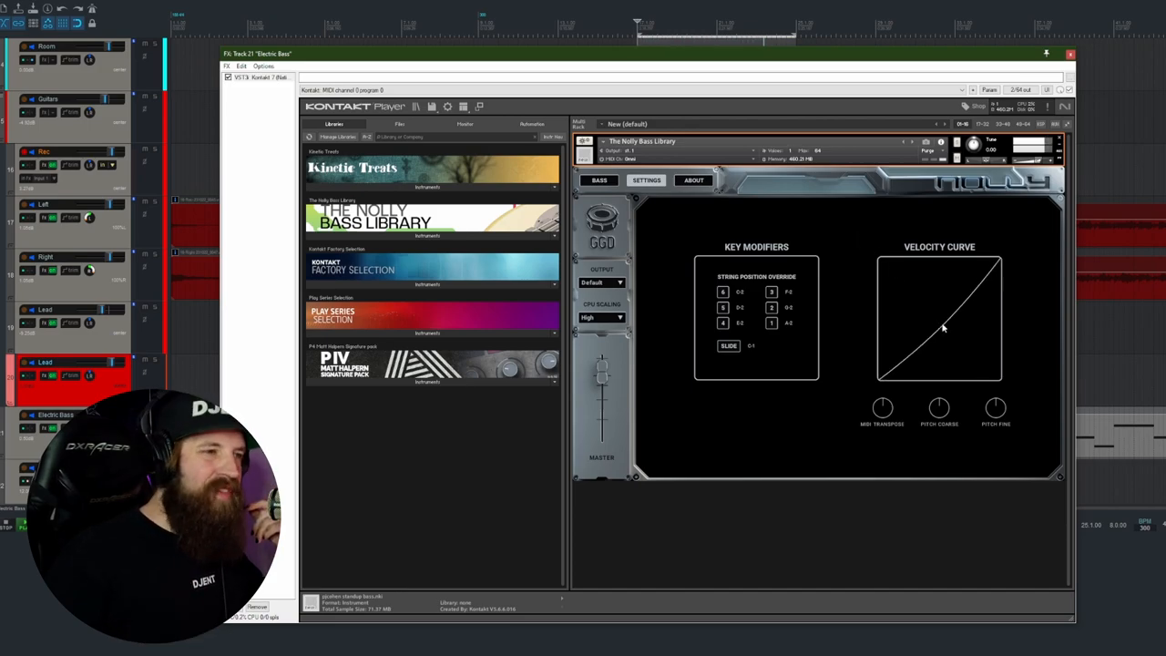
# - Bend the velocity curve away from the straight default line
pyautogui.moveTo(944, 328); pyautogui.dragTo(909, 277)
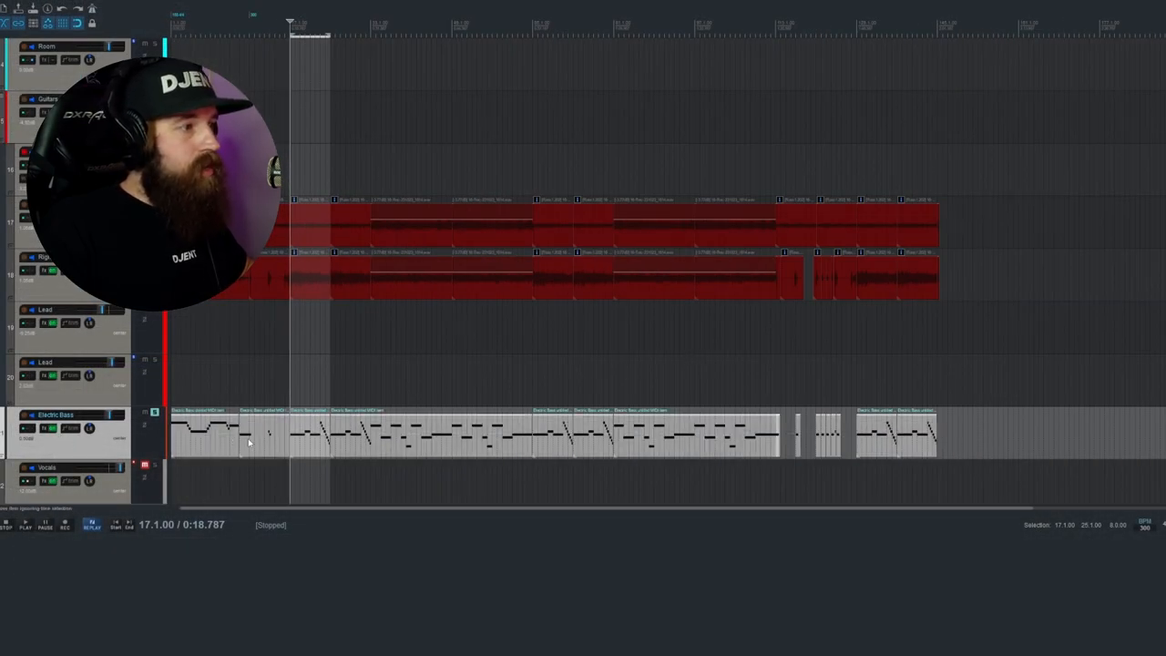
pyautogui.rightClick(248, 443)
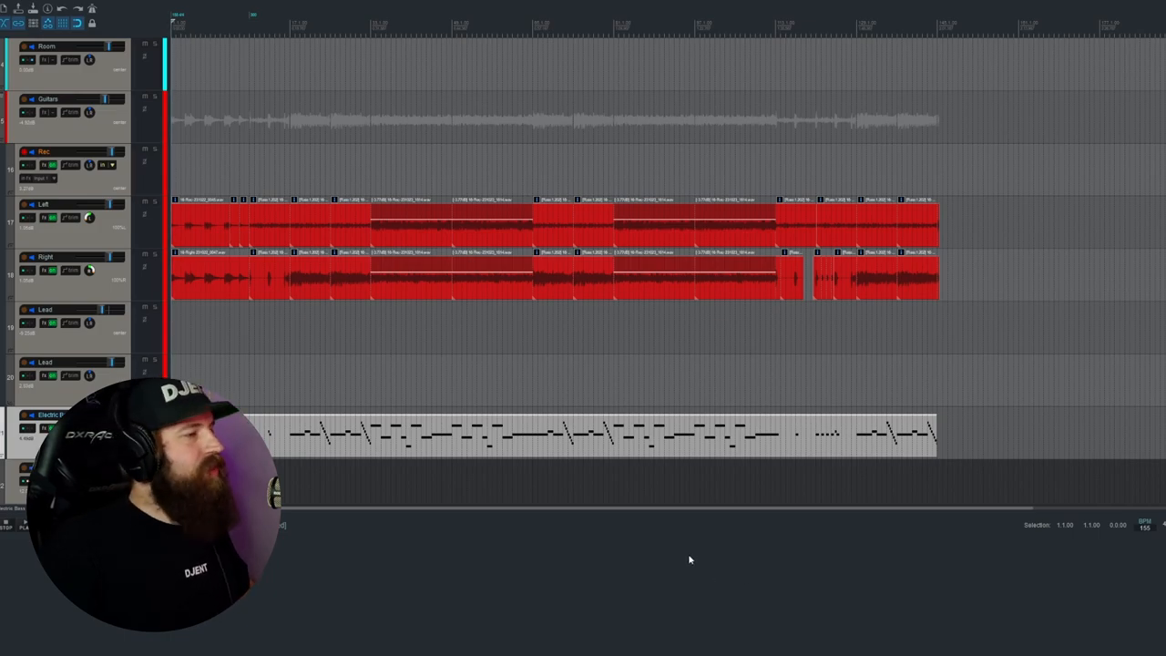
pyautogui.moveTo(689, 565)
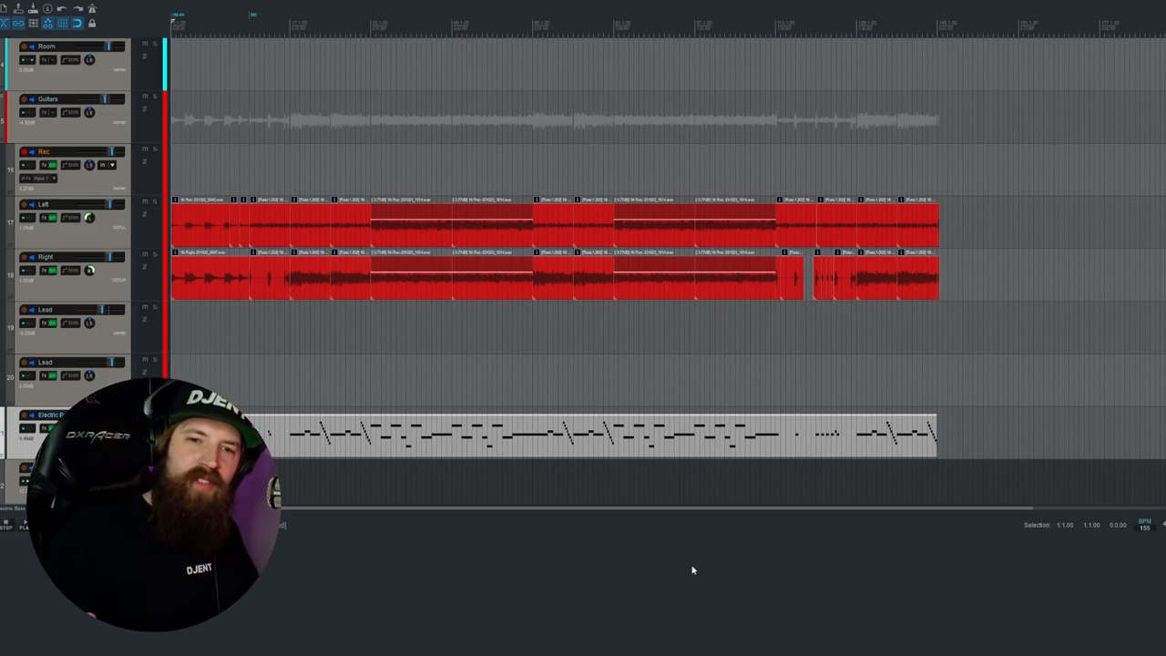